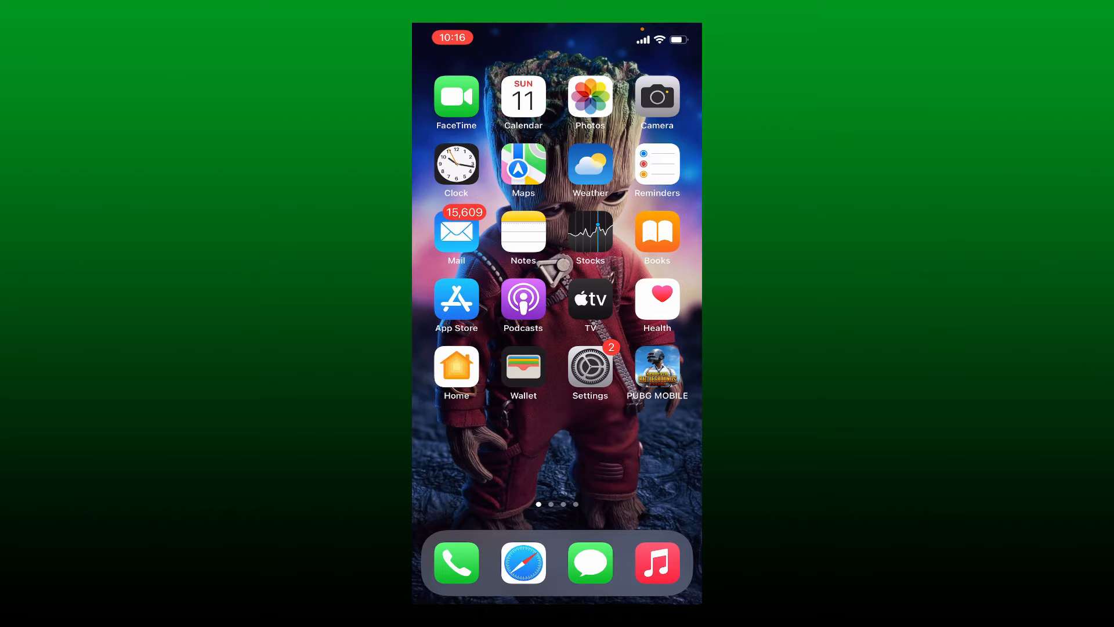
Swipe through the Home Screen pages from the first to the third
{"action": "scroll", "scroll_direction": "left", "scroll_amount": 3}
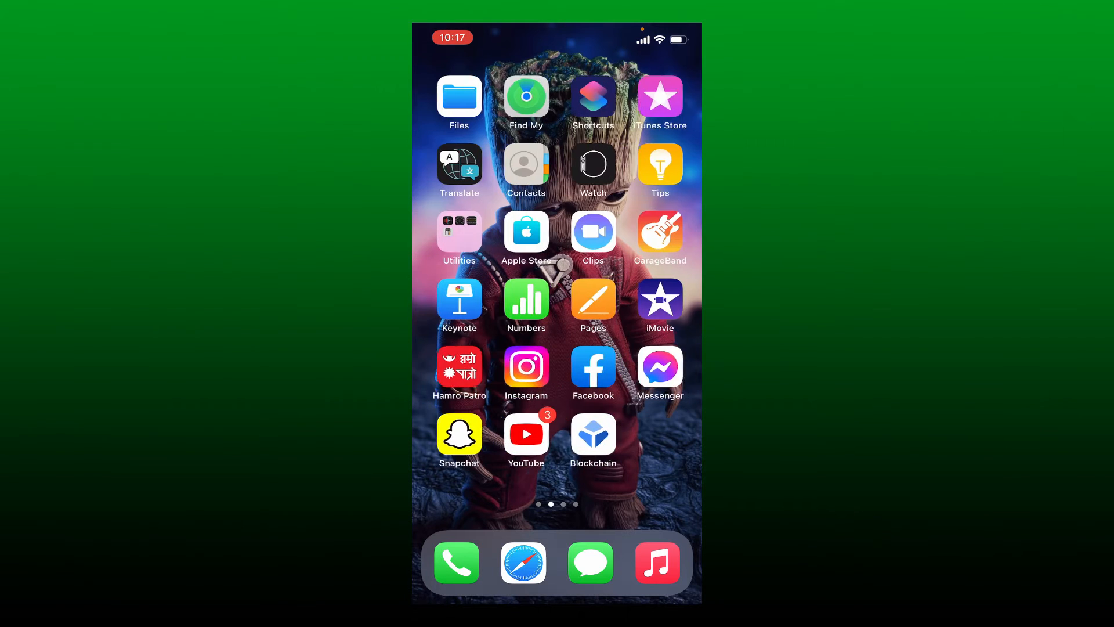
{"action": "scroll", "scroll_direction": "left", "scroll_amount": 3}
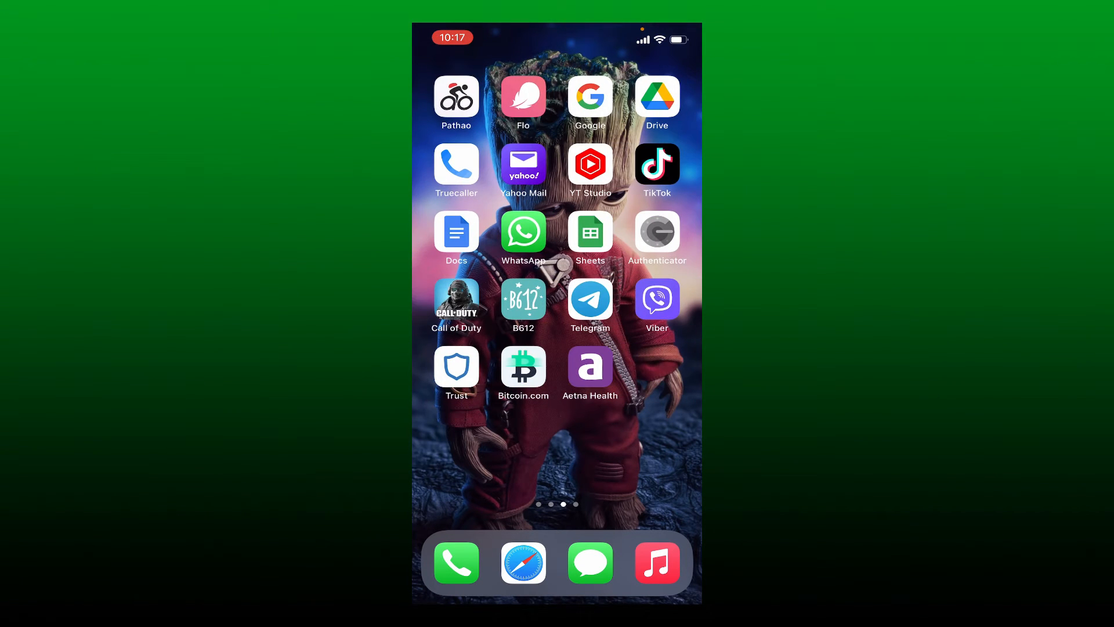
{"action": "scroll", "scroll_direction": "left", "scroll_amount": 3}
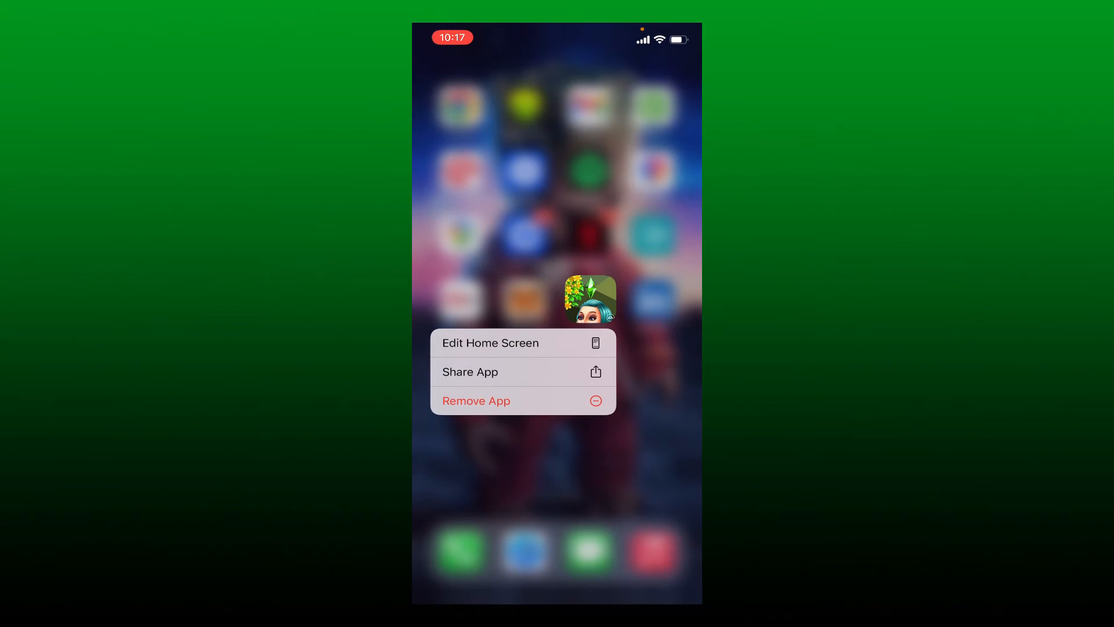
Dismiss the game's quick-action menu without removing it and swipe to the last page
{"action": "left_click", "coordinate": [476, 400]}
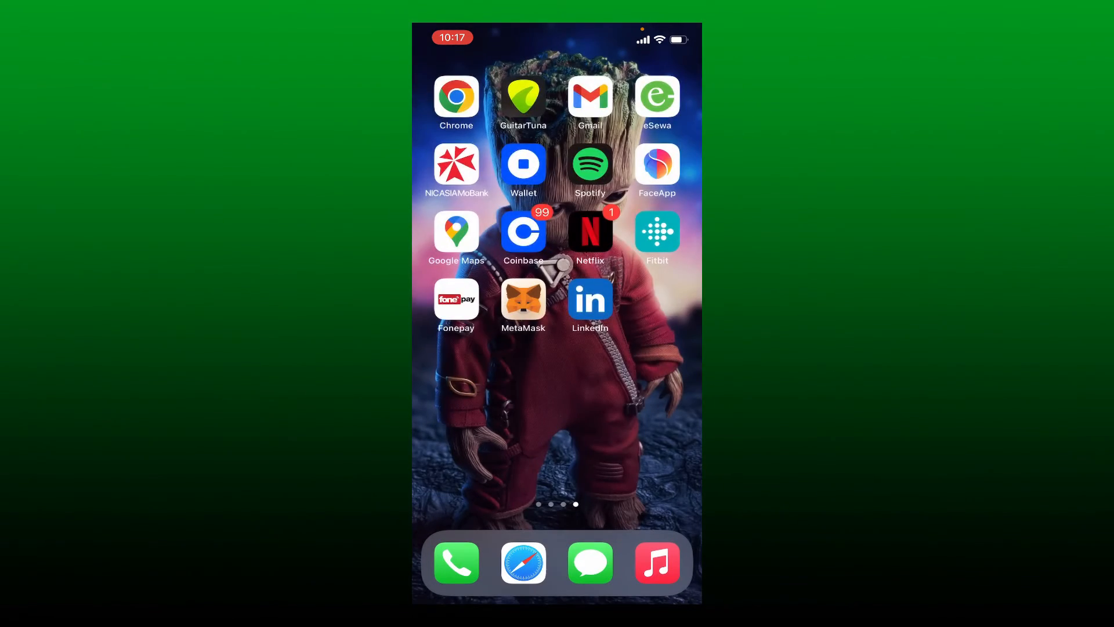
{"action": "scroll", "scroll_direction": "left", "scroll_amount": 3}
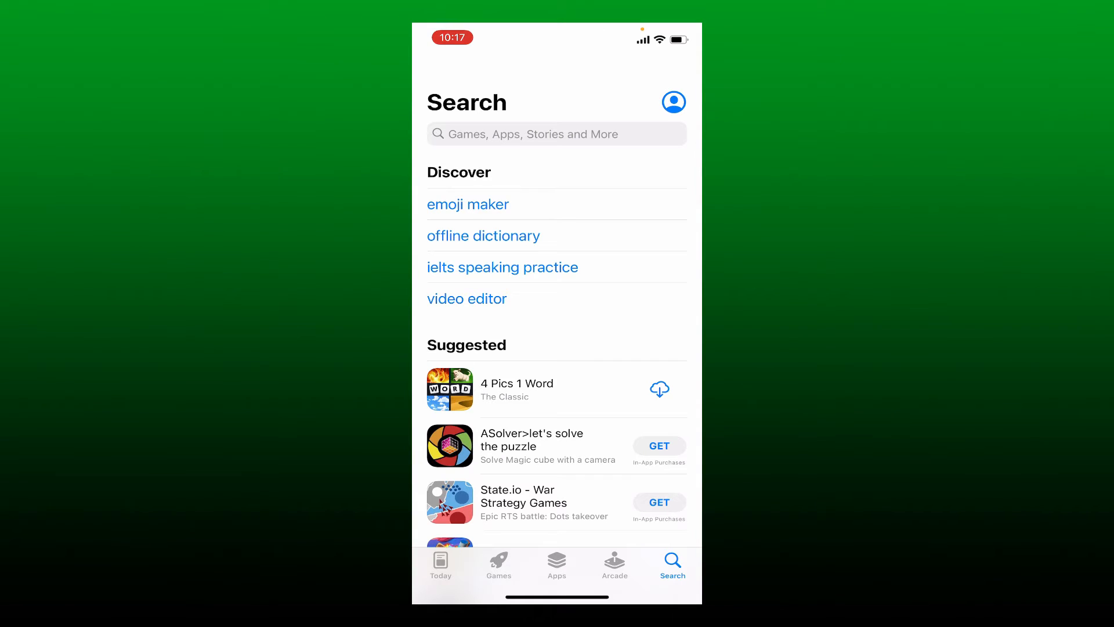
Search the App Store for 'pubg' to check whether the game shows an Update button
{"action": "left_click", "coordinate": [556, 133]}
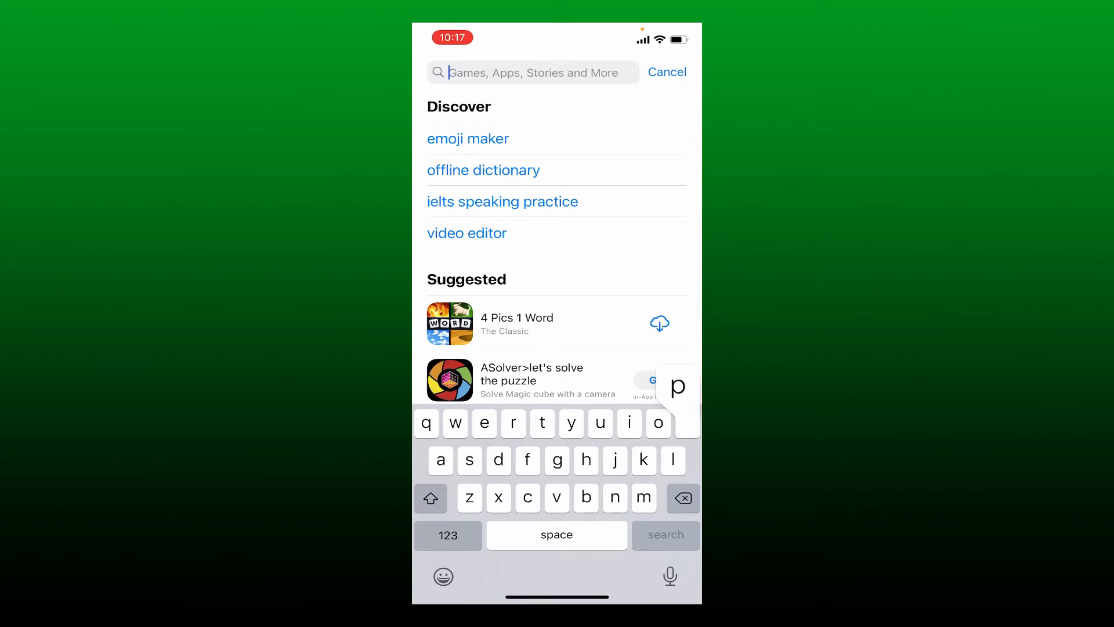
{"action": "type", "text": "pubg"}
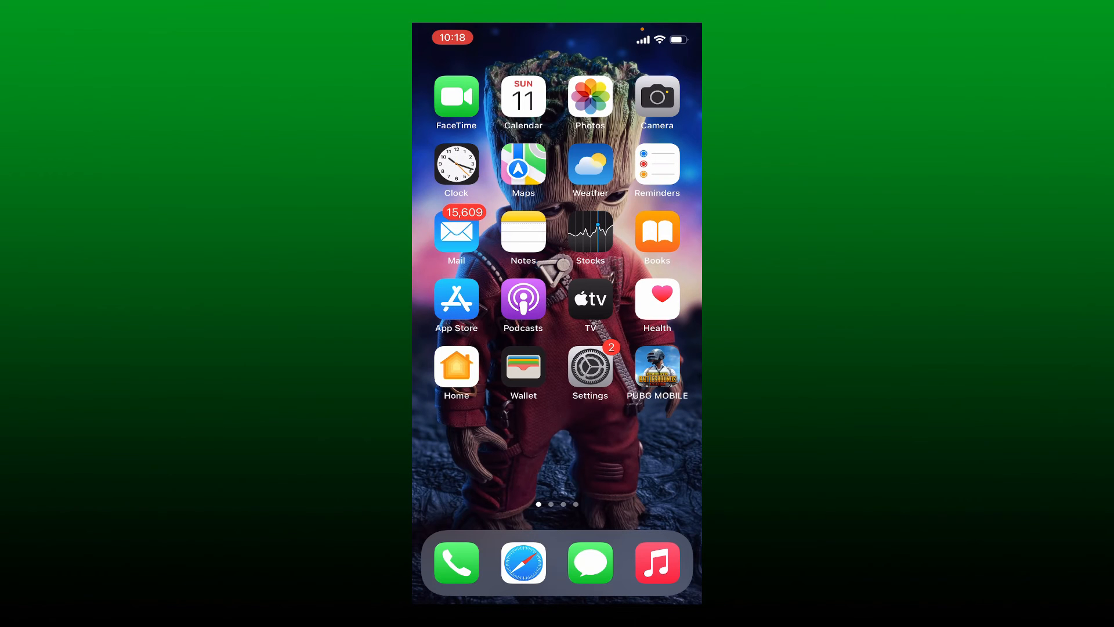
Go to Settings > General > iPhone Storage to see per-app storage usage
{"action": "left_click", "coordinate": [590, 366]}
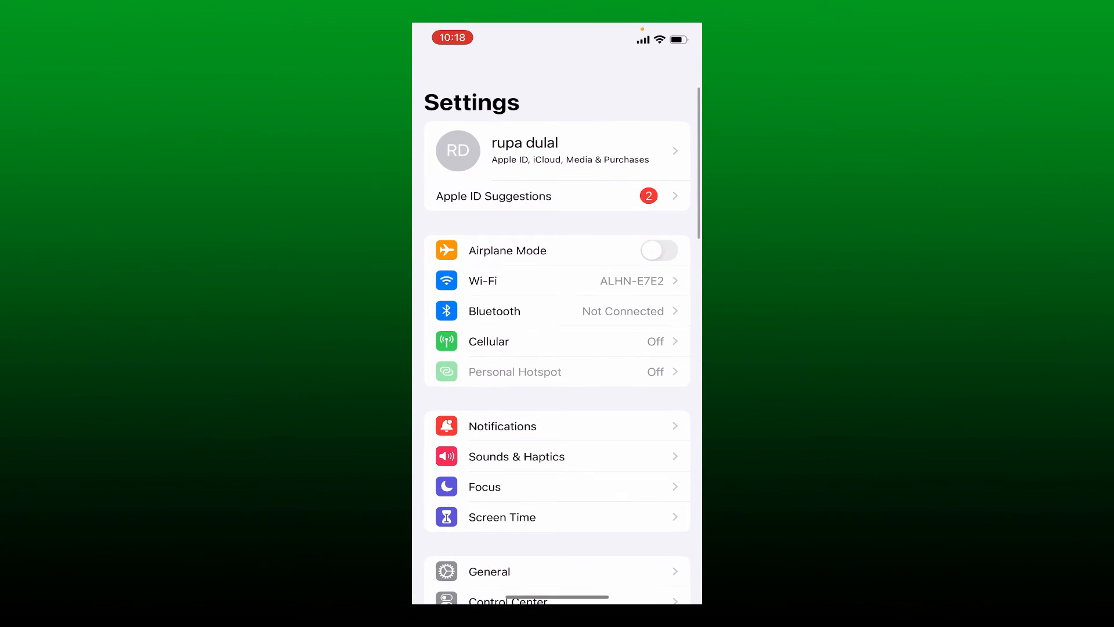
{"action": "scroll", "scroll_direction": "down", "scroll_amount": 3}
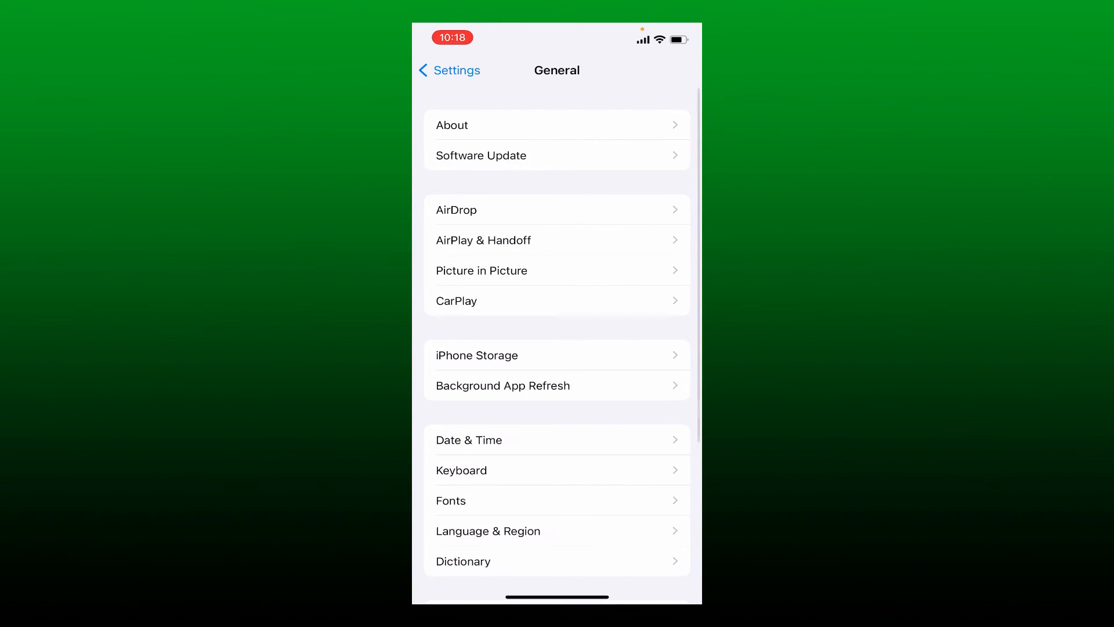
{"action": "left_click", "coordinate": [477, 355]}
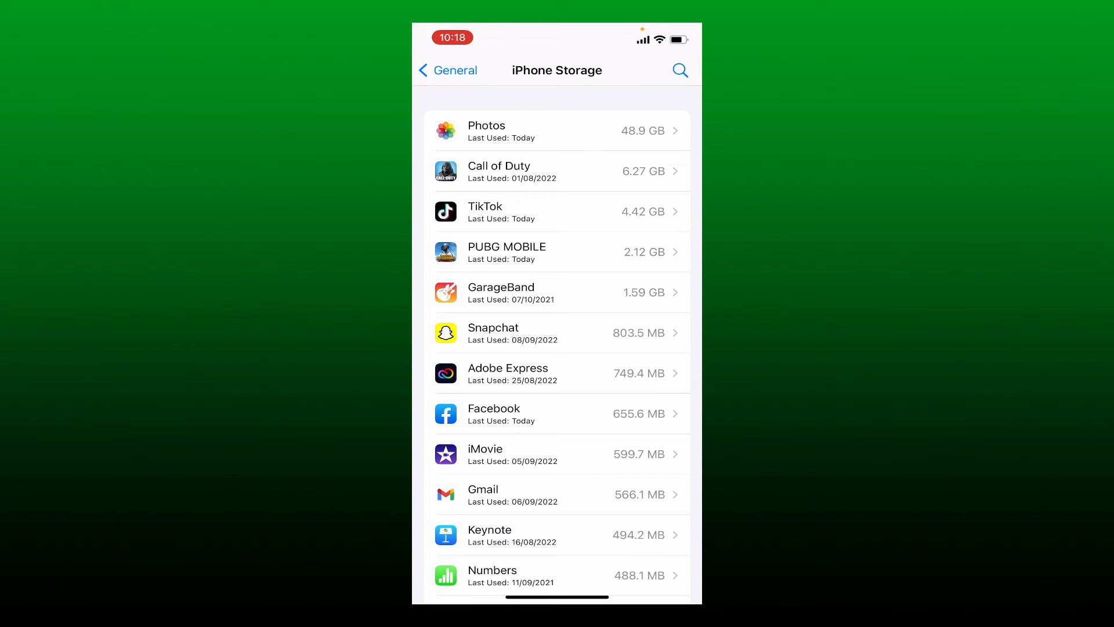
Offload PUBG MOBILE from its storage page, confirming so its 1.64 GB of data stays
{"action": "left_click", "coordinate": [558, 252]}
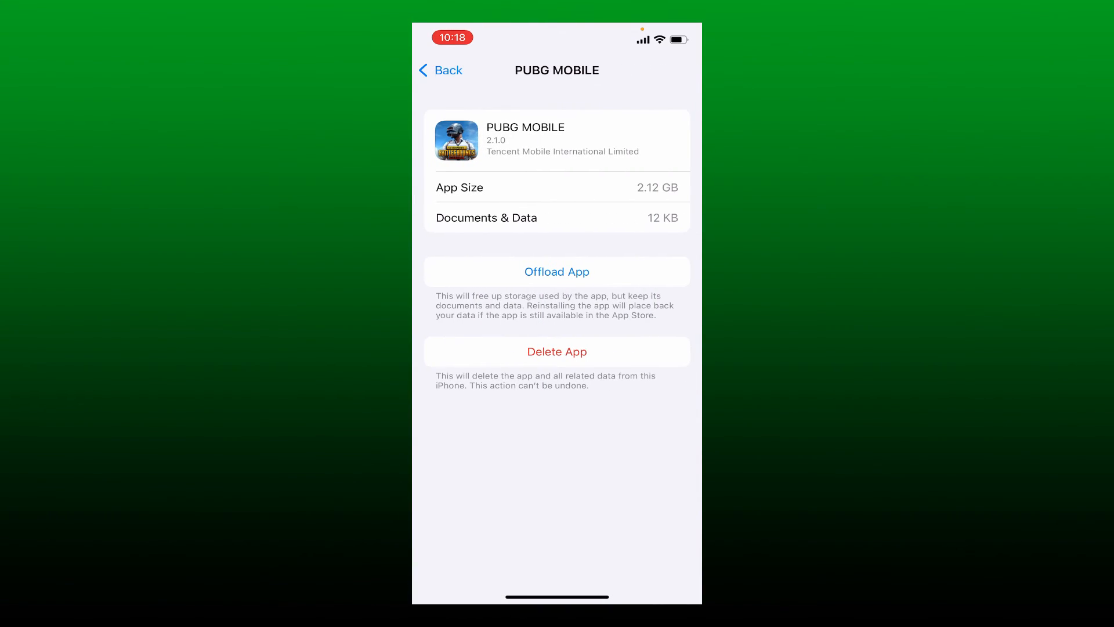
{"action": "left_click", "coordinate": [556, 271]}
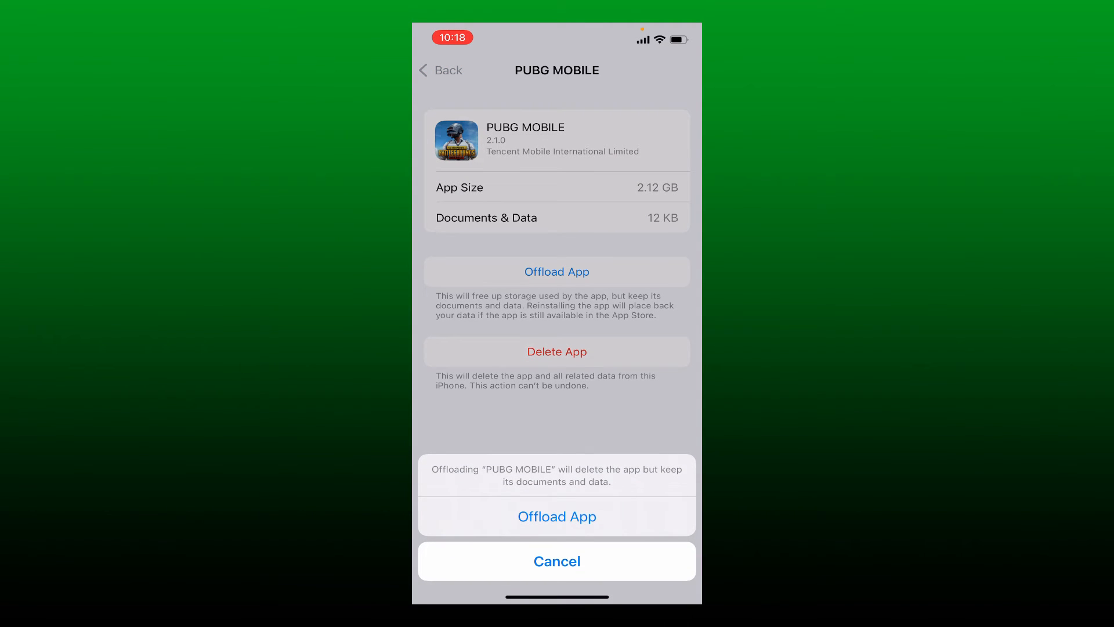
{"action": "left_click", "coordinate": [557, 515]}
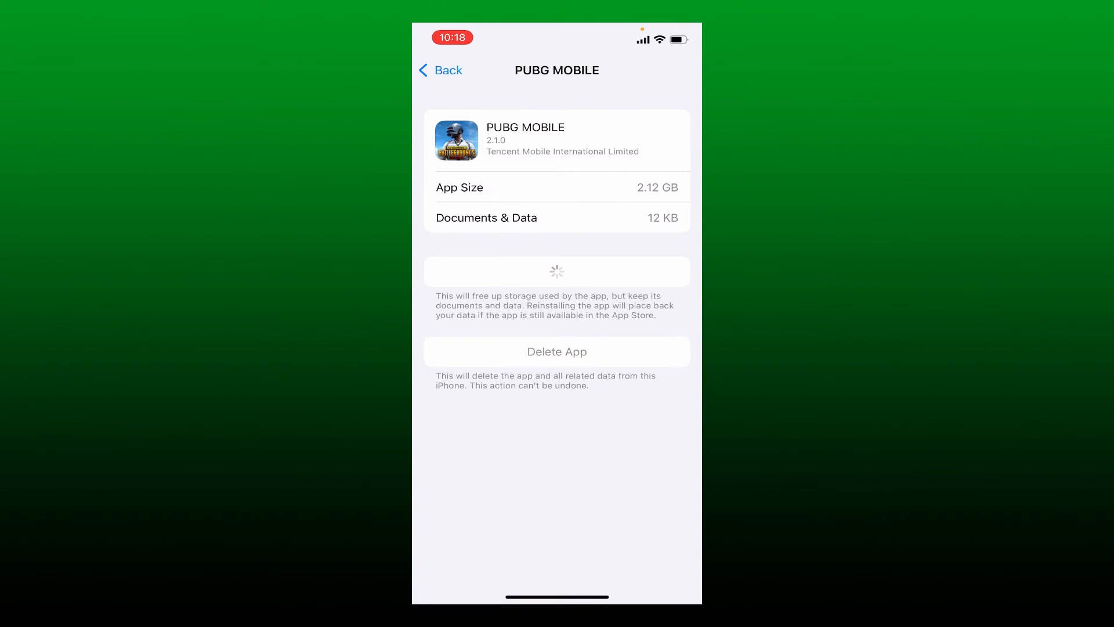
{"action": "left_click", "coordinate": [555, 271]}
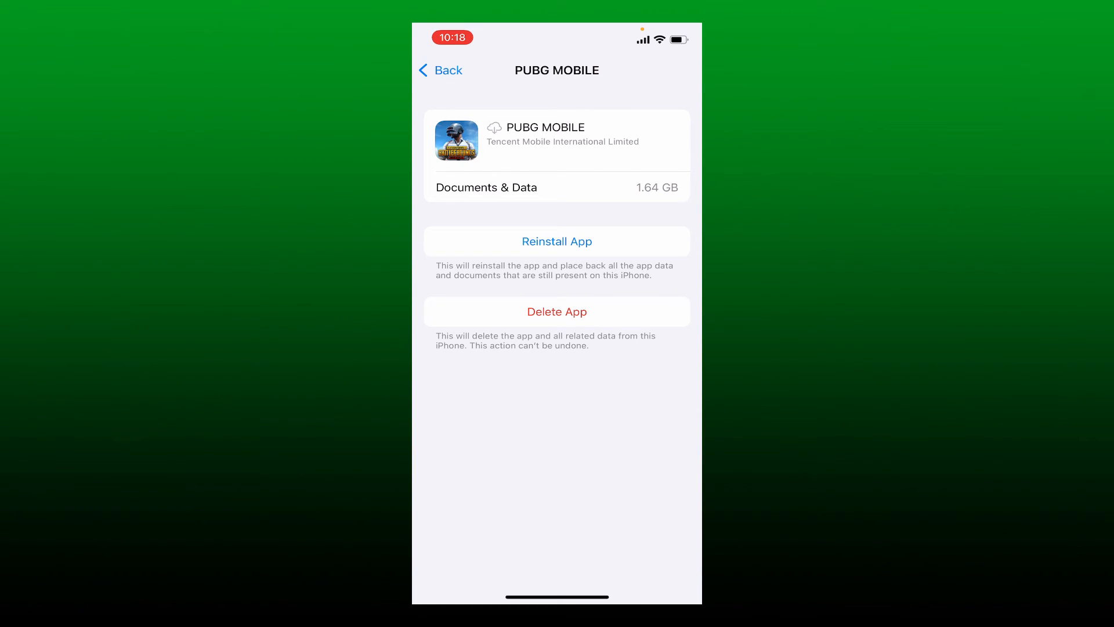
Reinstall the offloaded PUBG MOBILE and check its loading icon on the Home Screen
{"action": "left_click", "coordinate": [556, 241]}
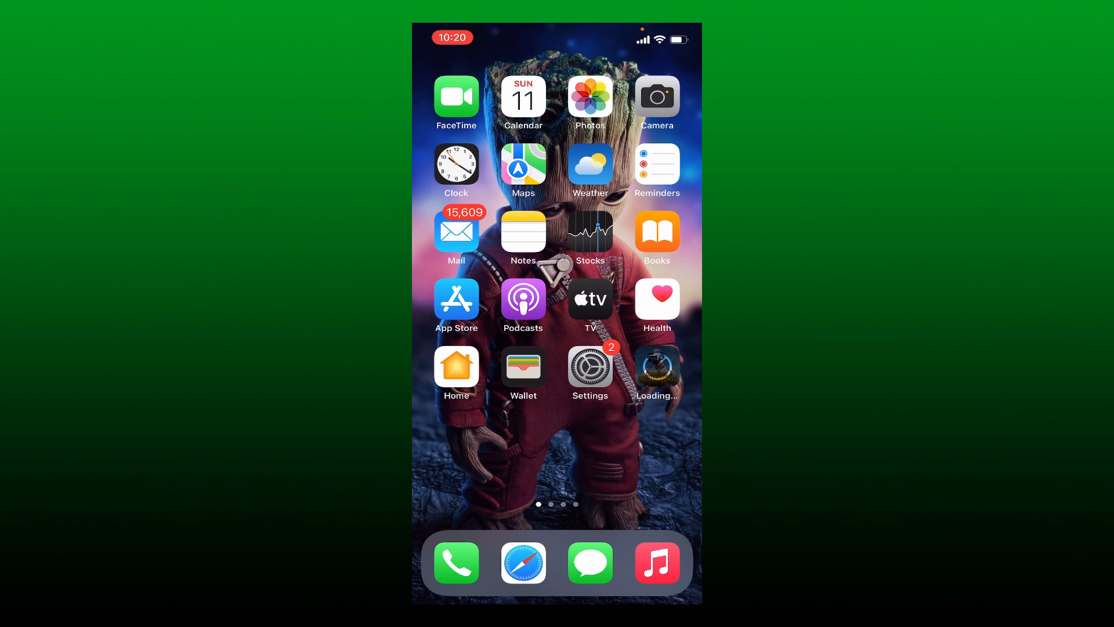
{"action": "scroll", "scroll_direction": "left", "scroll_amount": 3}
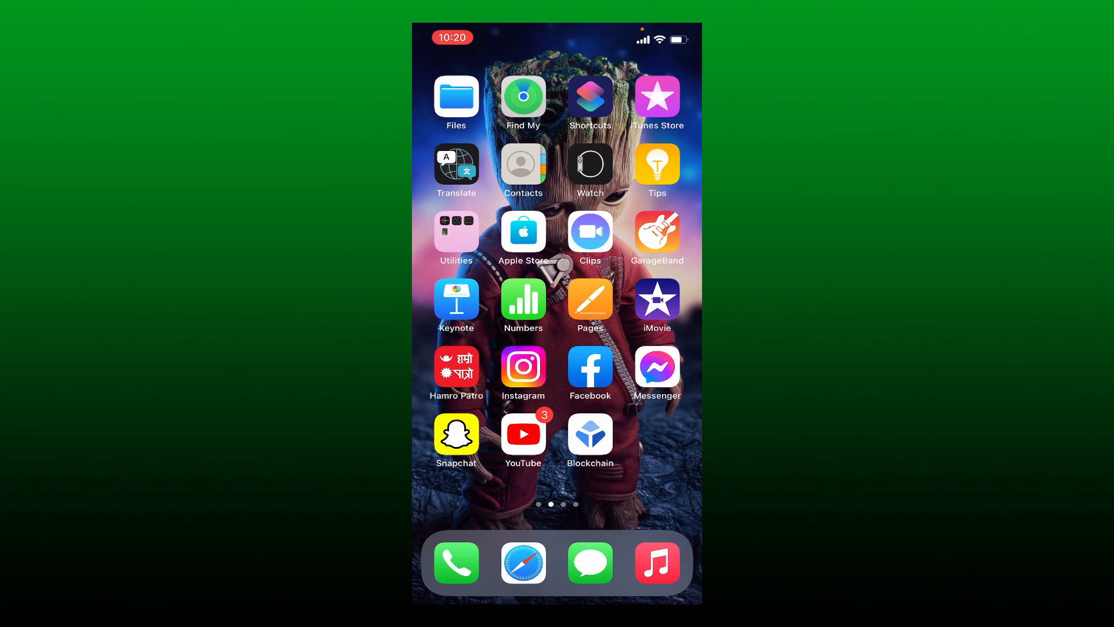